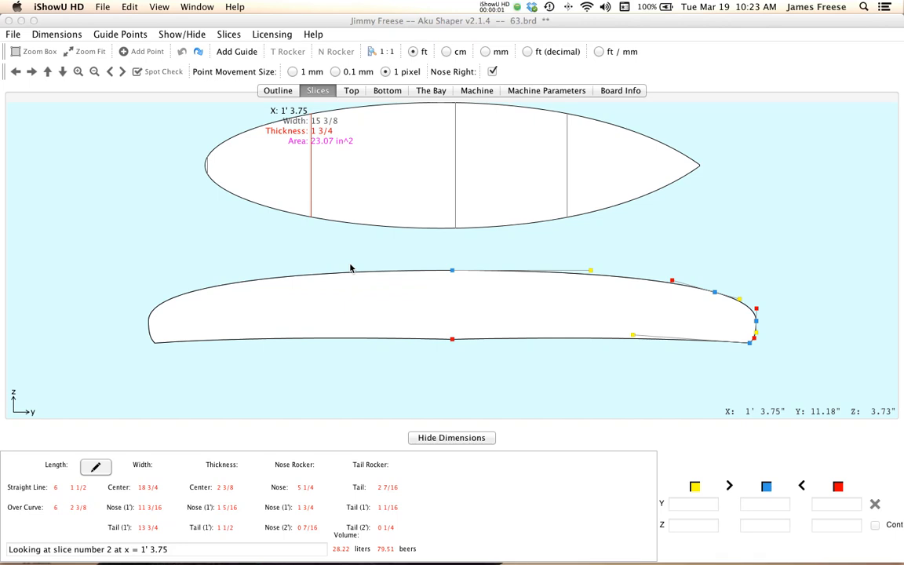
{"action": "mouse_move", "coordinate": [338, 254]}
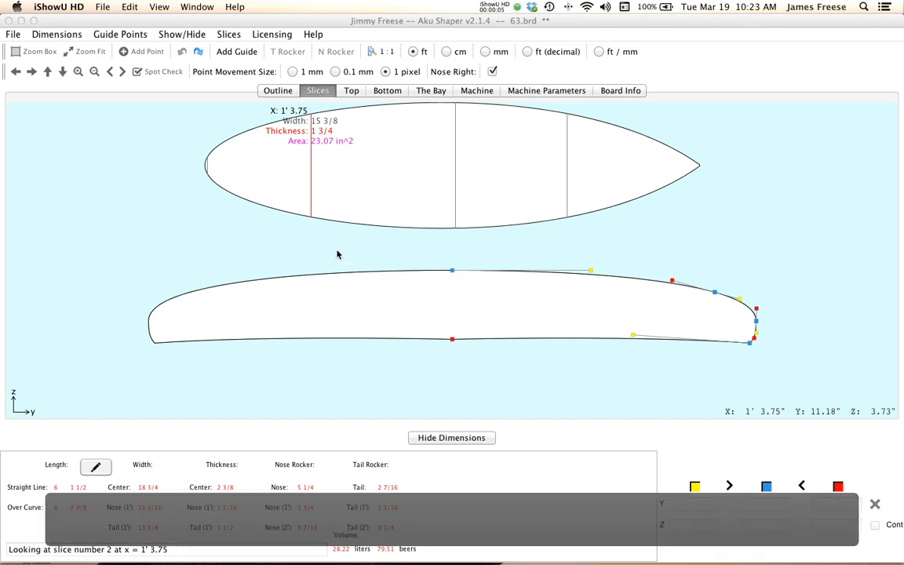
Zoom in on slice 2's cross-section around the rail
{"action": "left_click", "coordinate": [306, 252]}
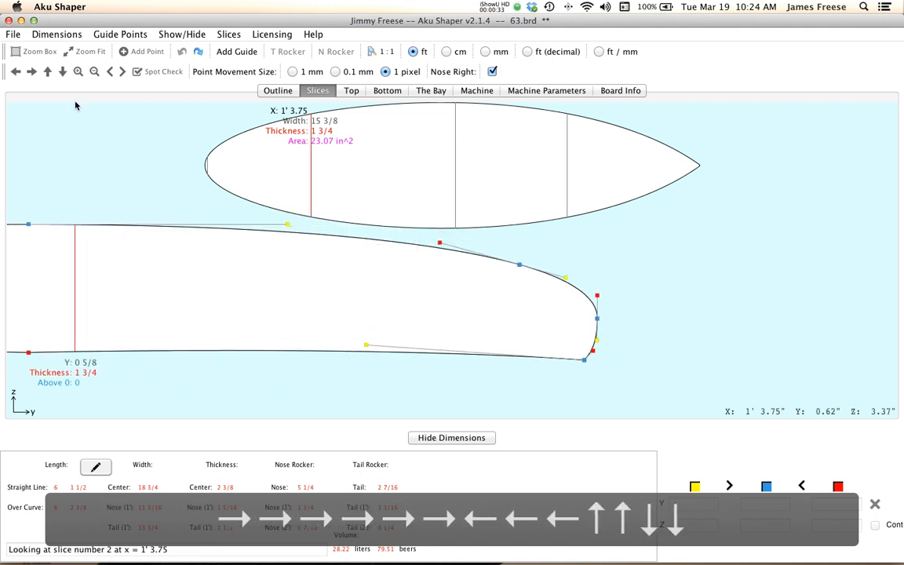
Pan and zoom out, show the control points, and restore the full view of slice 2
{"action": "left_click", "coordinate": [63, 73]}
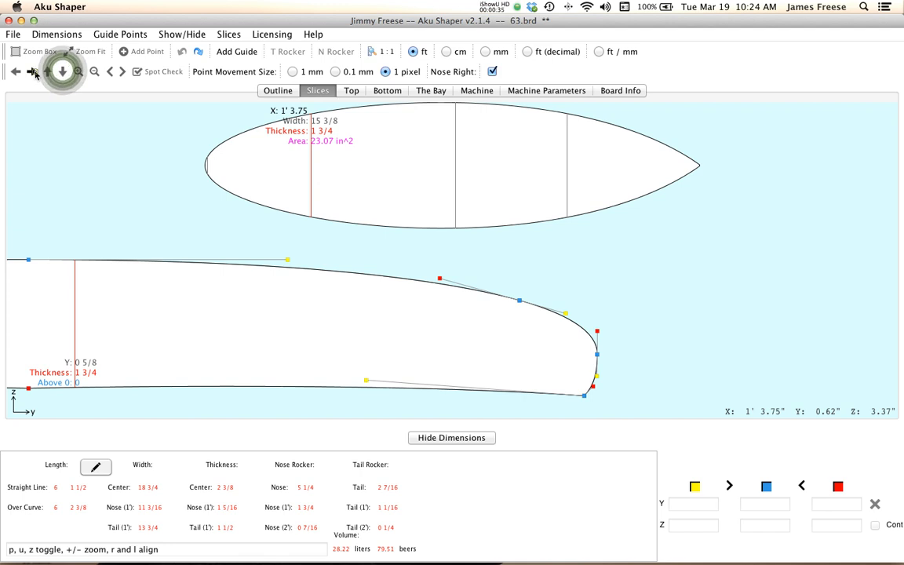
{"action": "left_click", "coordinate": [79, 72]}
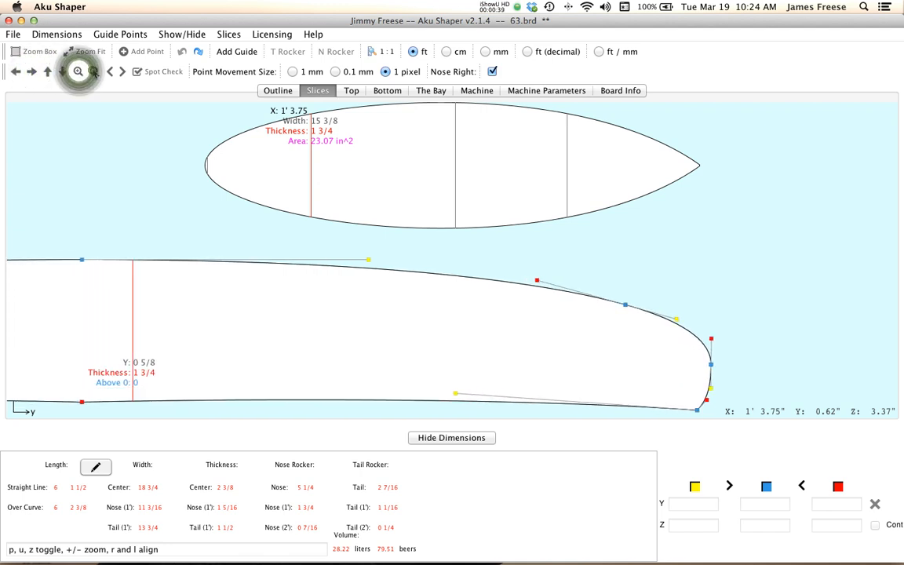
{"action": "left_click", "coordinate": [110, 70]}
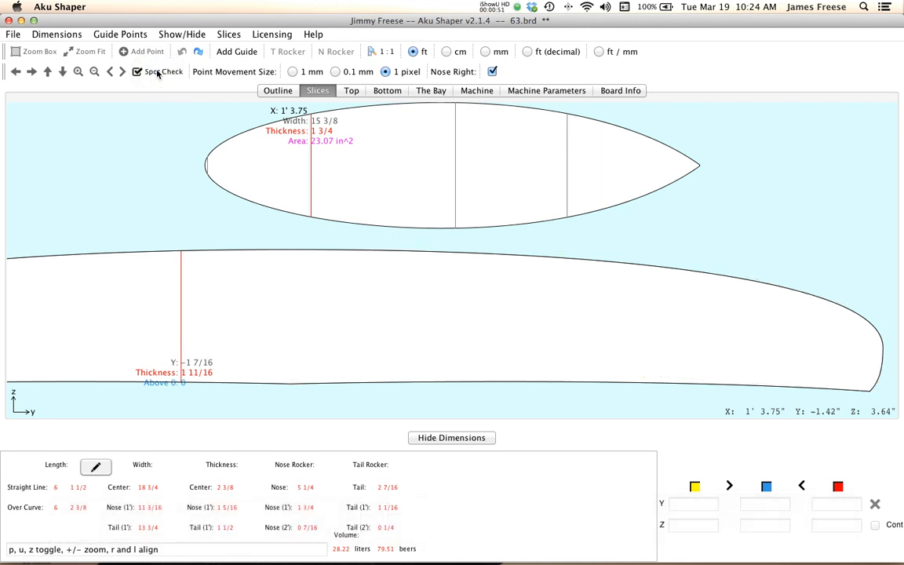
{"action": "left_click", "coordinate": [138, 72]}
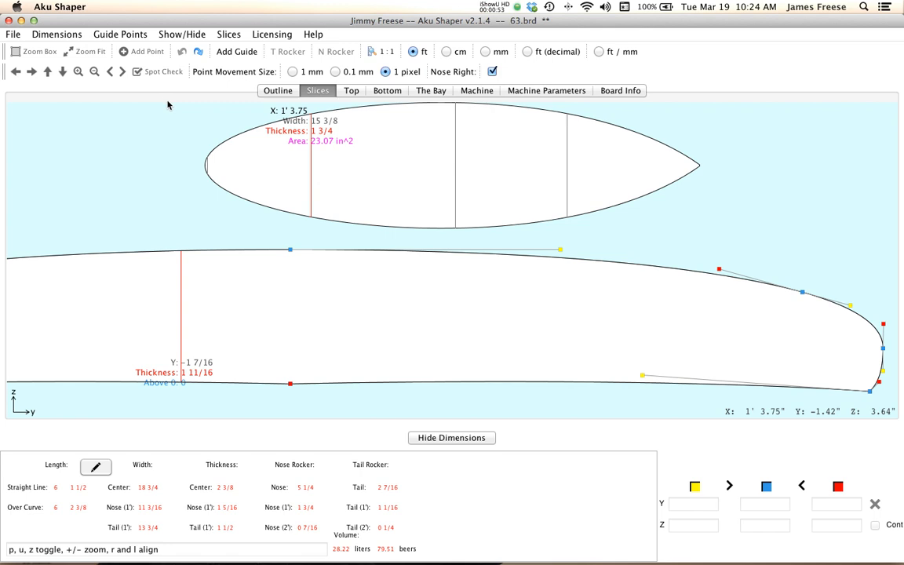
{"action": "left_click", "coordinate": [87, 51]}
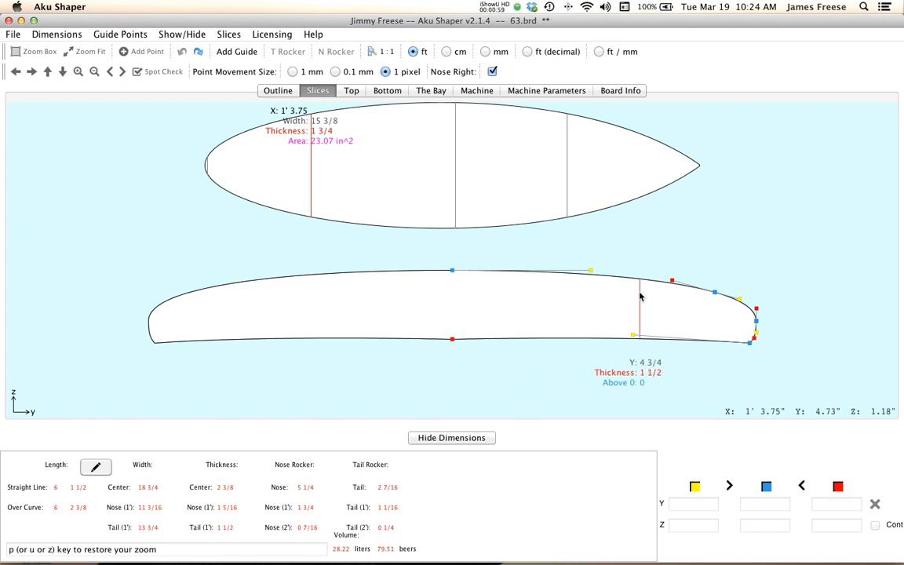
{"action": "mouse_move", "coordinate": [407, 251]}
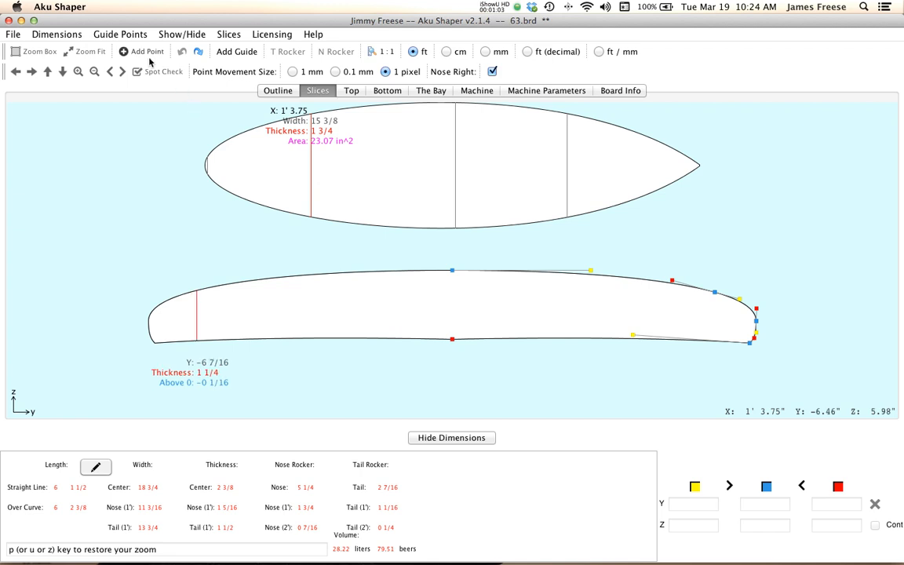
Insert a new control point on slice 2's outline near the rail using Add Point
{"action": "left_click", "coordinate": [148, 50]}
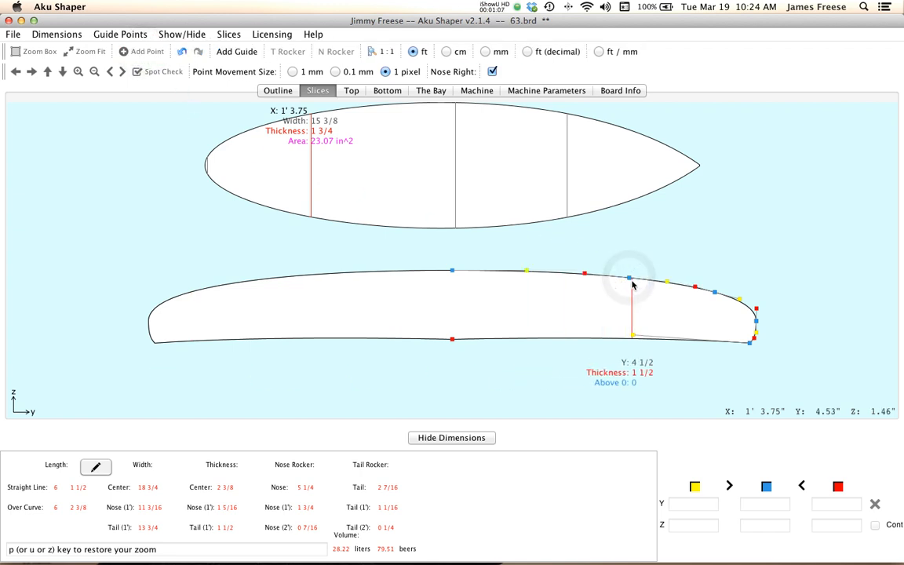
{"action": "left_click", "coordinate": [629, 278]}
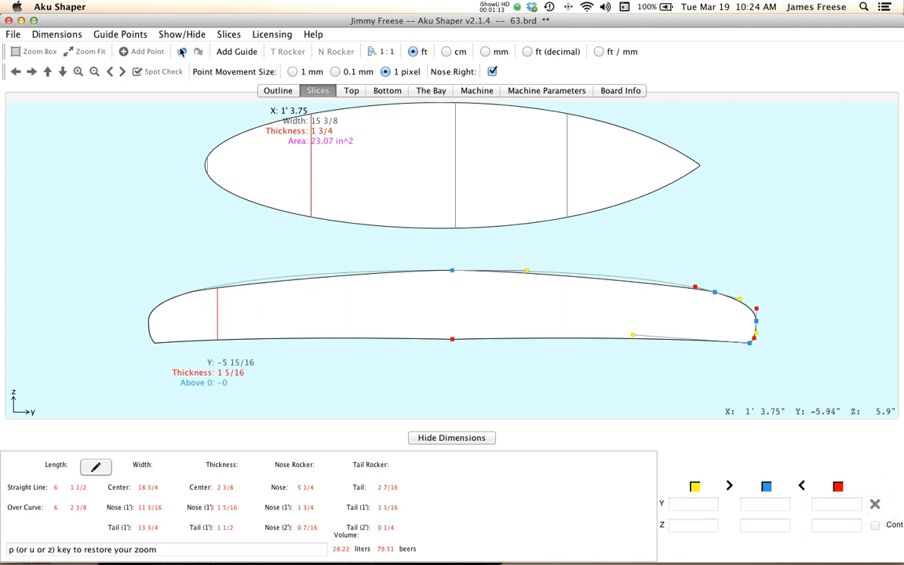
{"action": "left_click", "coordinate": [182, 50]}
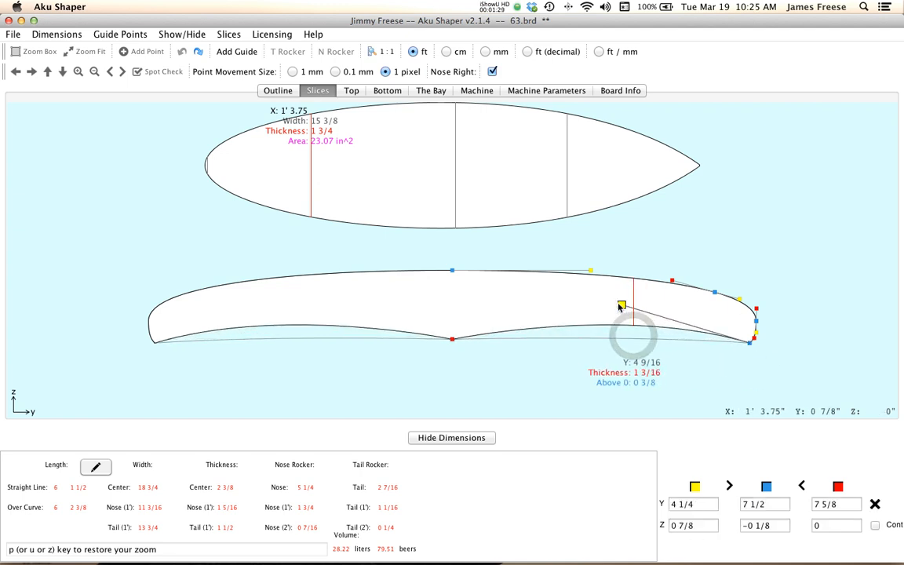
Move the bottom rail points until slice 2's area reads 22.88 in²
{"action": "left_click_drag", "start_coordinate": [620, 306], "coordinate": [599, 336]}
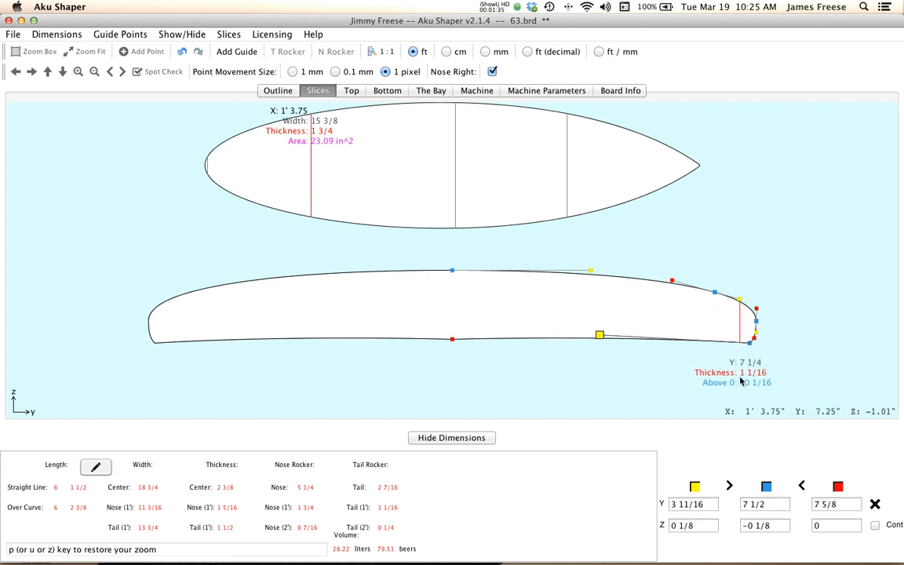
{"action": "mouse_move", "coordinate": [452, 342]}
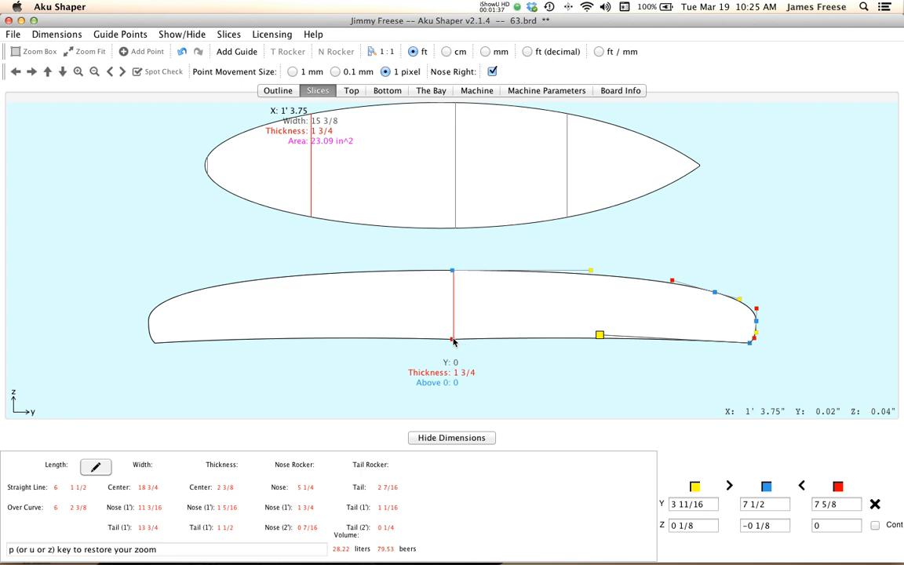
{"action": "left_click", "coordinate": [452, 339]}
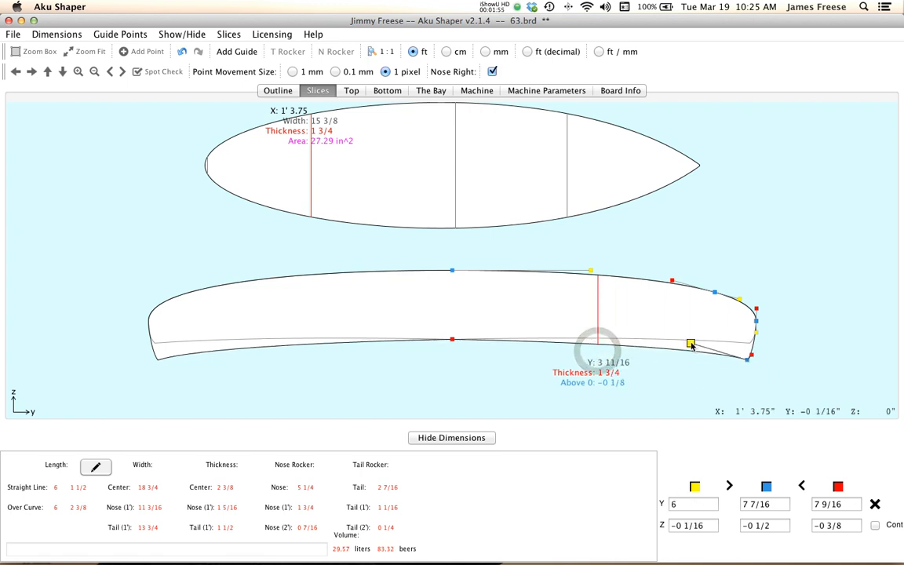
{"action": "left_click_drag", "start_coordinate": [690, 344], "coordinate": [599, 343]}
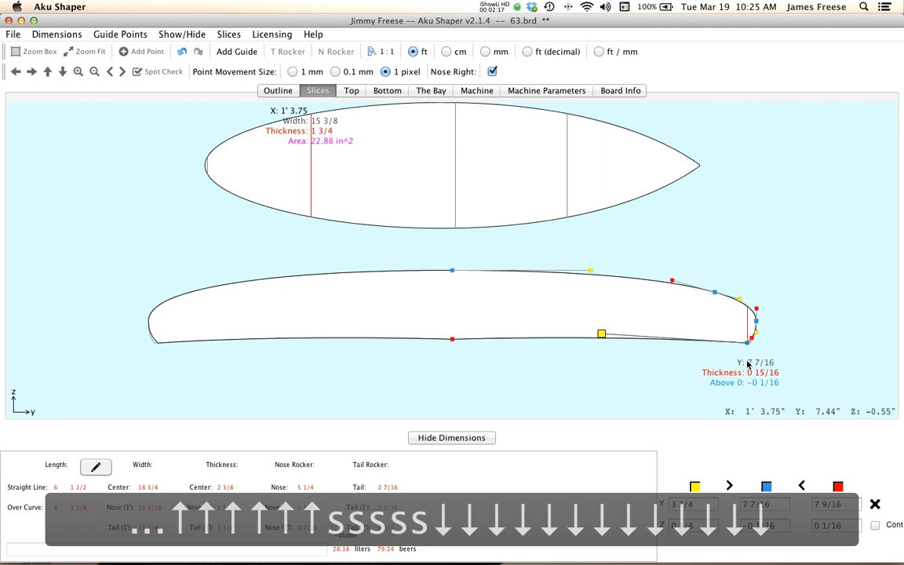
{"action": "mouse_move", "coordinate": [298, 171]}
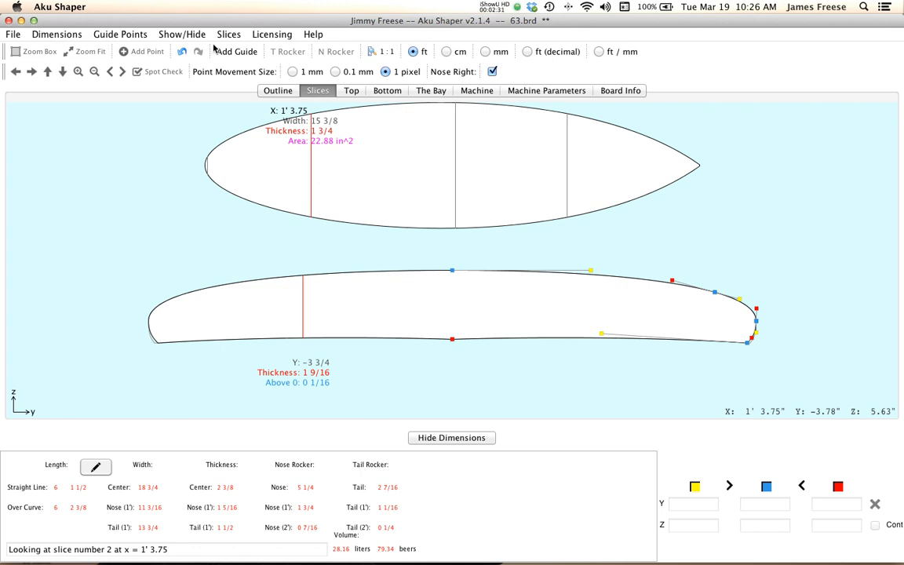
Add a new slice at 2 ft (60.96 cm) cloned from the nearby slice via Slices > Add a New Slice
{"action": "left_click", "coordinate": [229, 35]}
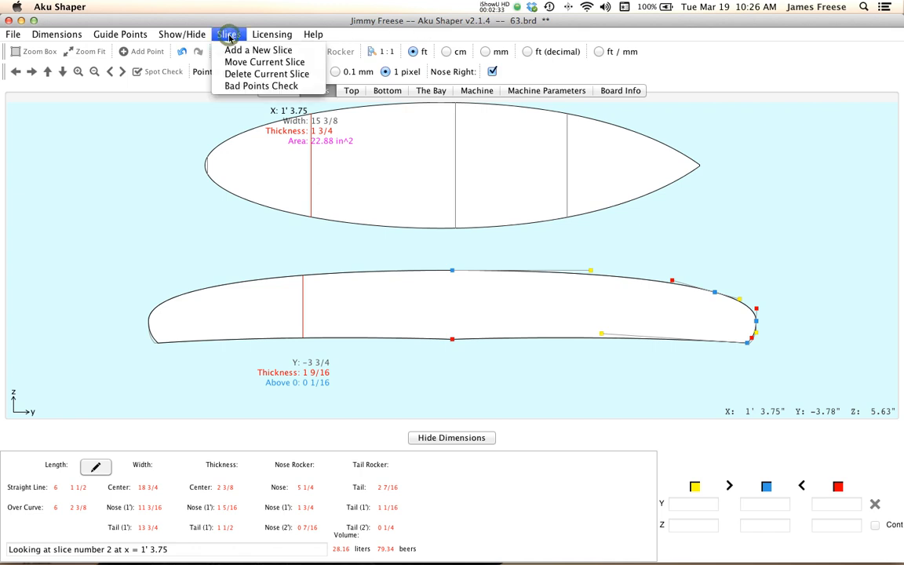
{"action": "left_click", "coordinate": [258, 48]}
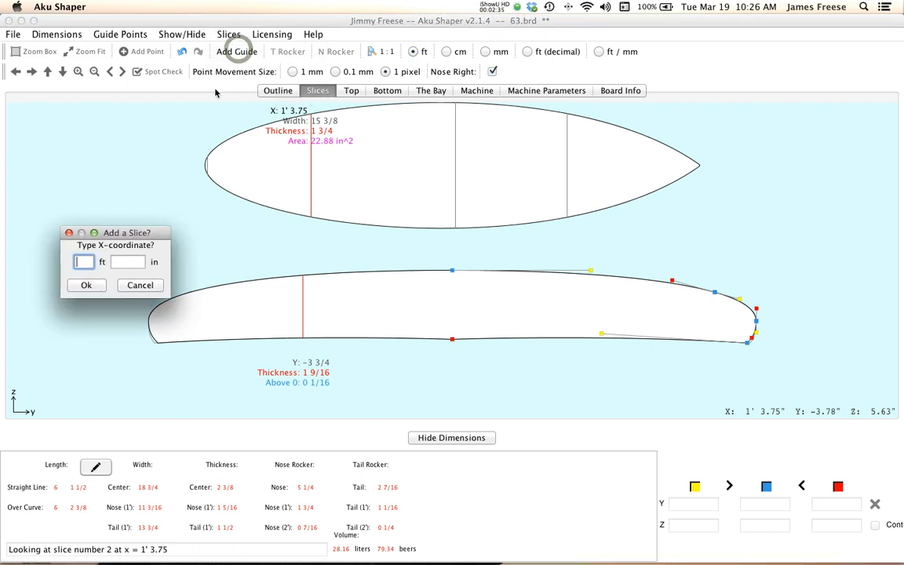
{"action": "type", "text": "2"}
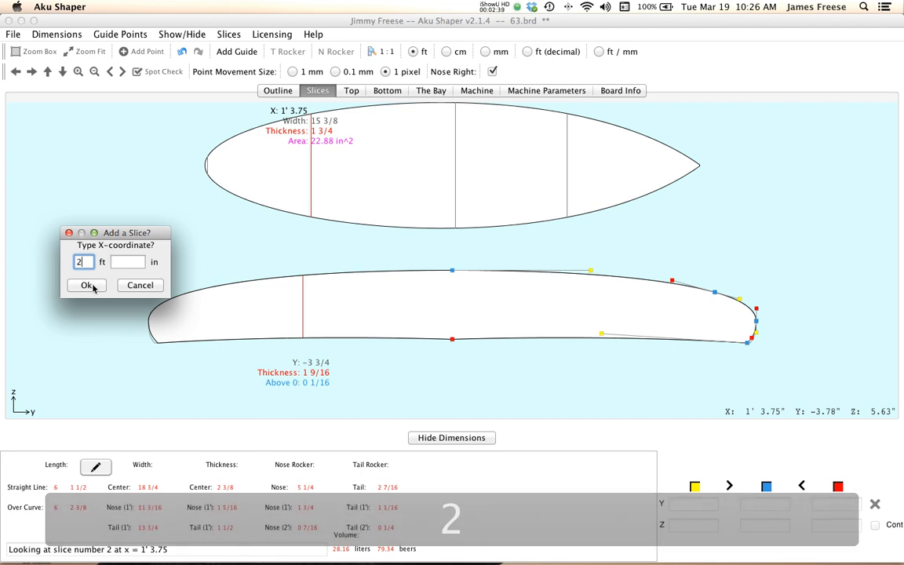
{"action": "left_click", "coordinate": [88, 286]}
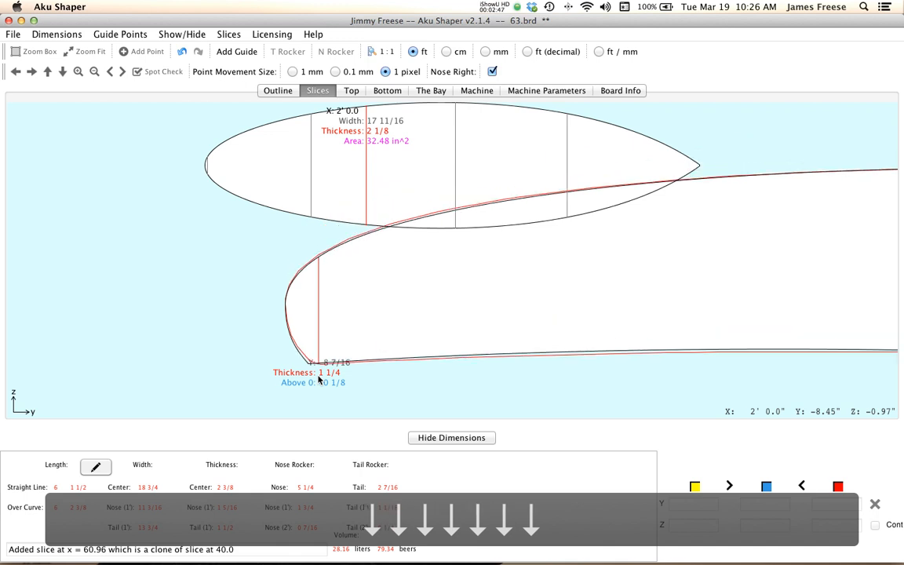
{"action": "mouse_move", "coordinate": [458, 251]}
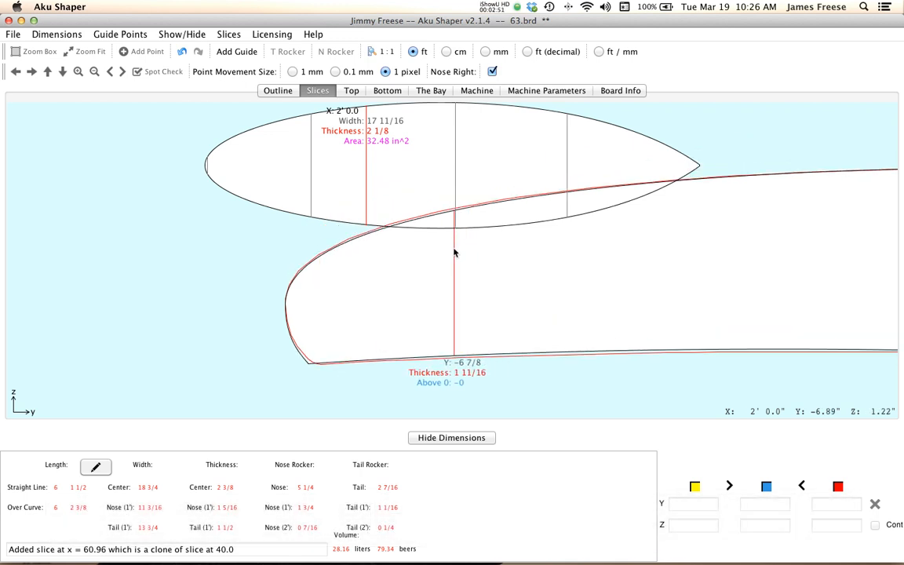
Restore full zoom, select the 2 ft slice in the outline view and zoom into its rail
{"action": "left_click", "coordinate": [85, 50]}
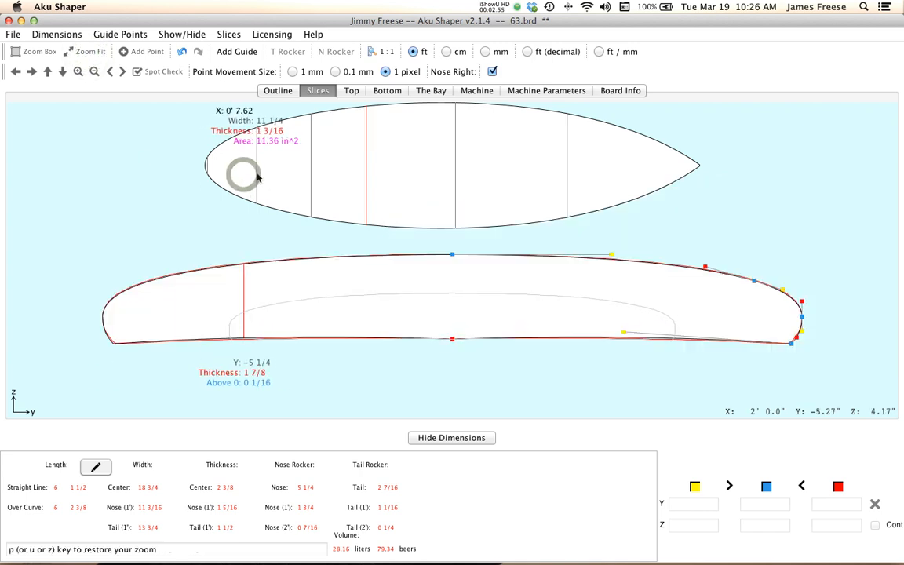
{"action": "mouse_move", "coordinate": [405, 179]}
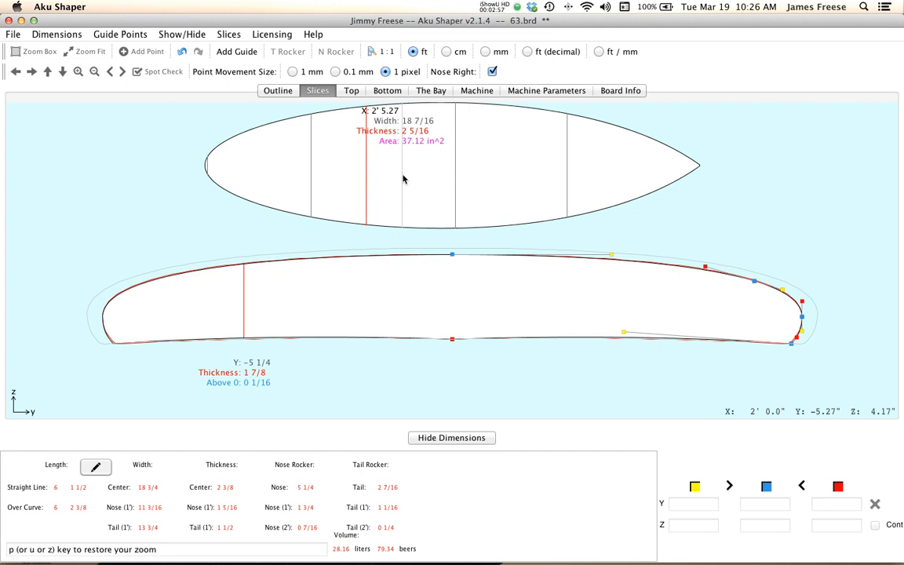
{"action": "mouse_move", "coordinate": [636, 174]}
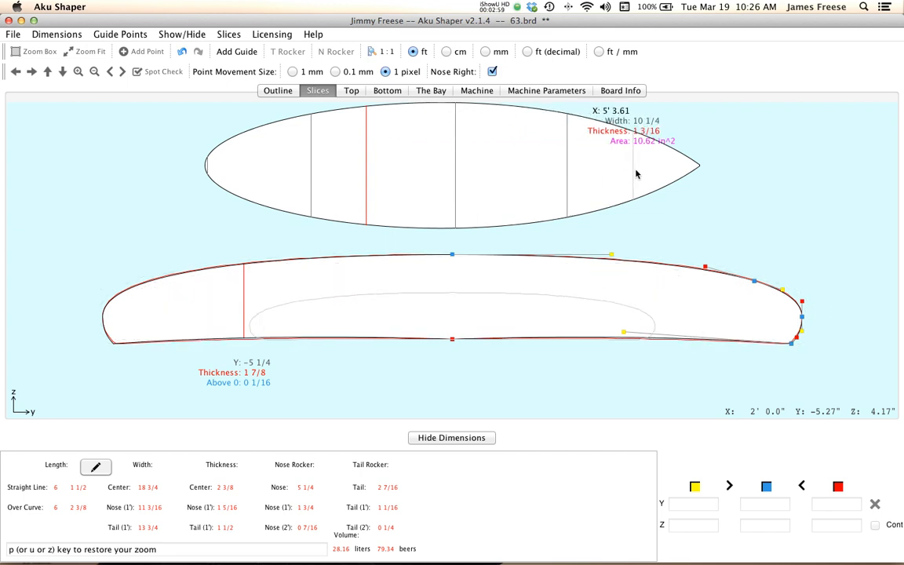
{"action": "mouse_move", "coordinate": [312, 170]}
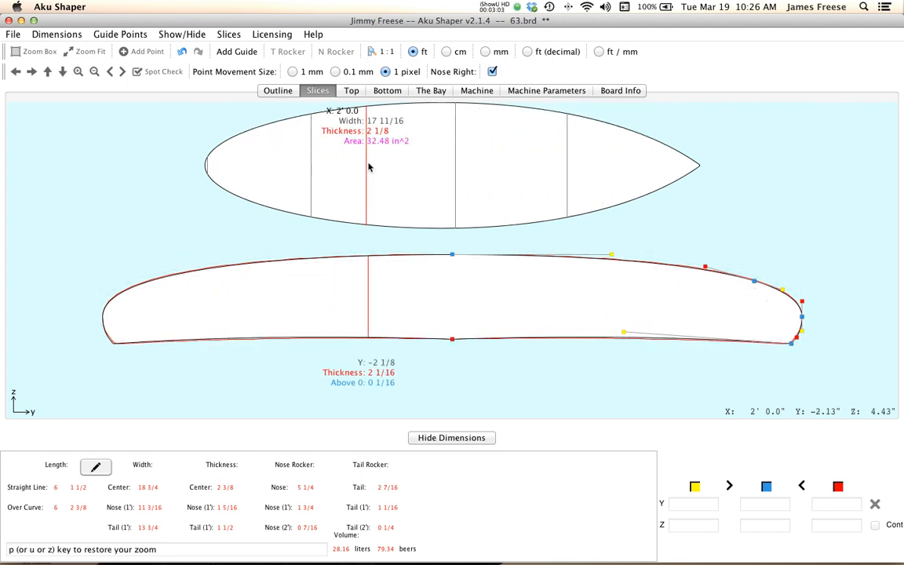
{"action": "left_click", "coordinate": [364, 161]}
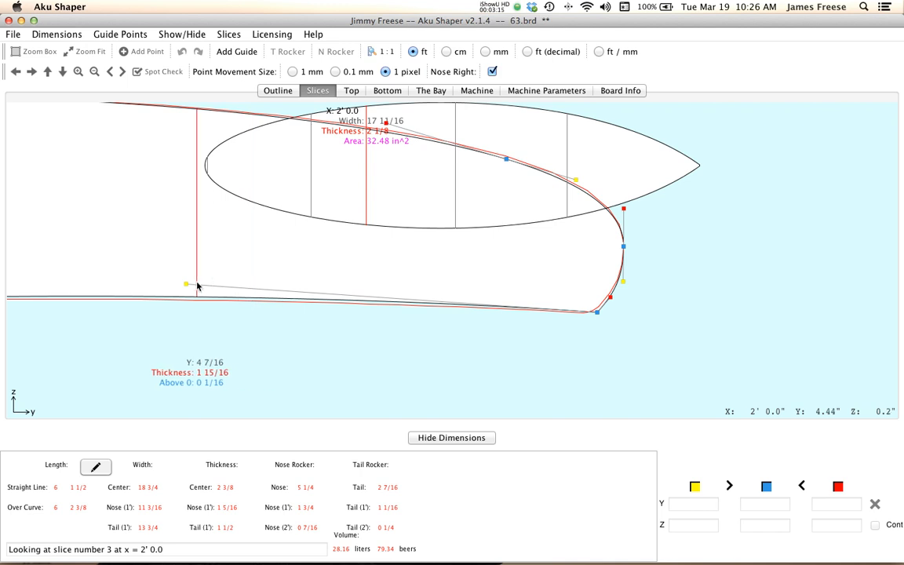
{"action": "left_click", "coordinate": [188, 285]}
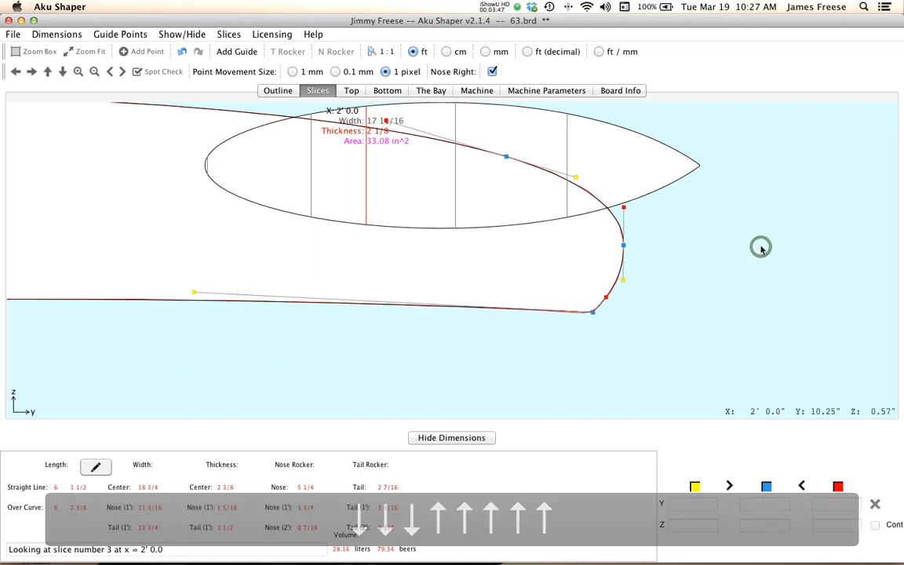
Fit the view, select the deck and bottom centre points, then switch to slice 2 at 1' 3.75"
{"action": "left_click", "coordinate": [85, 50]}
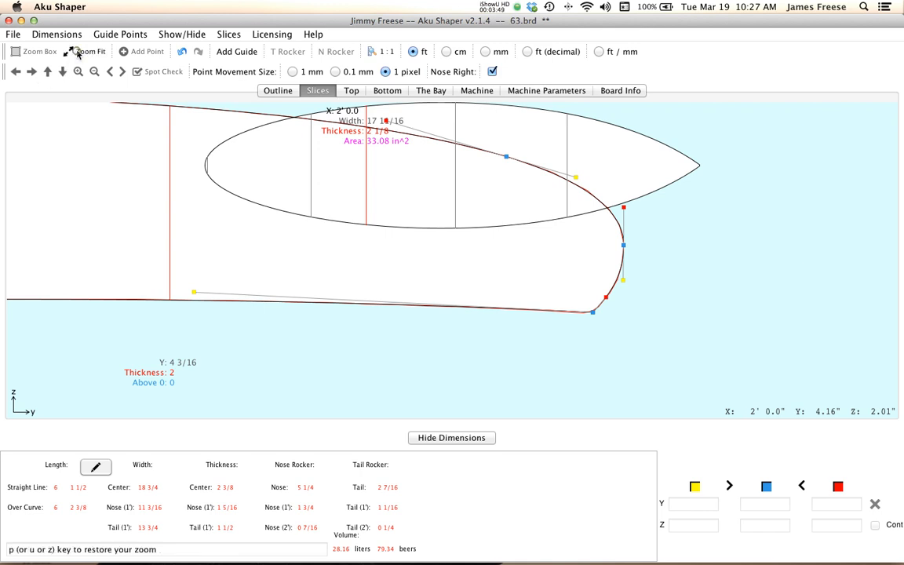
{"action": "left_click", "coordinate": [89, 50]}
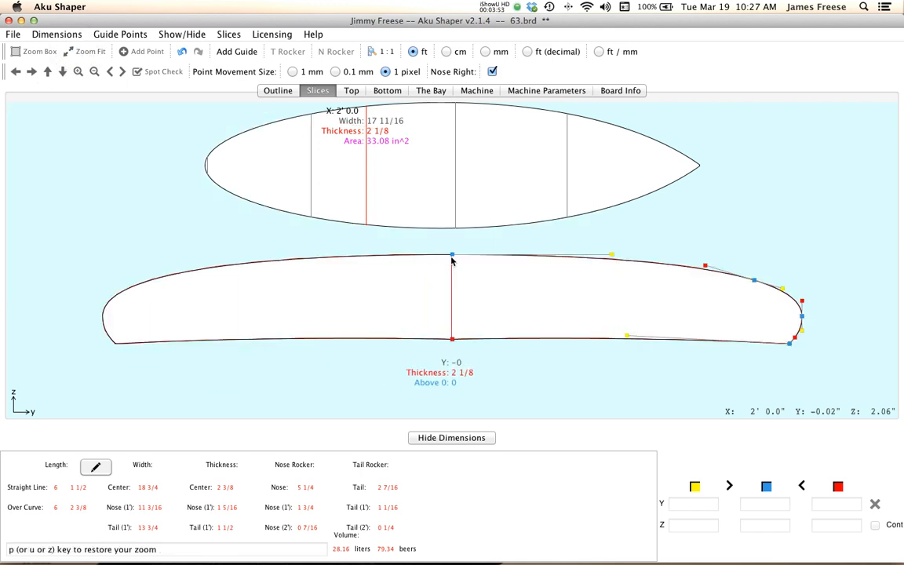
{"action": "left_click", "coordinate": [452, 254]}
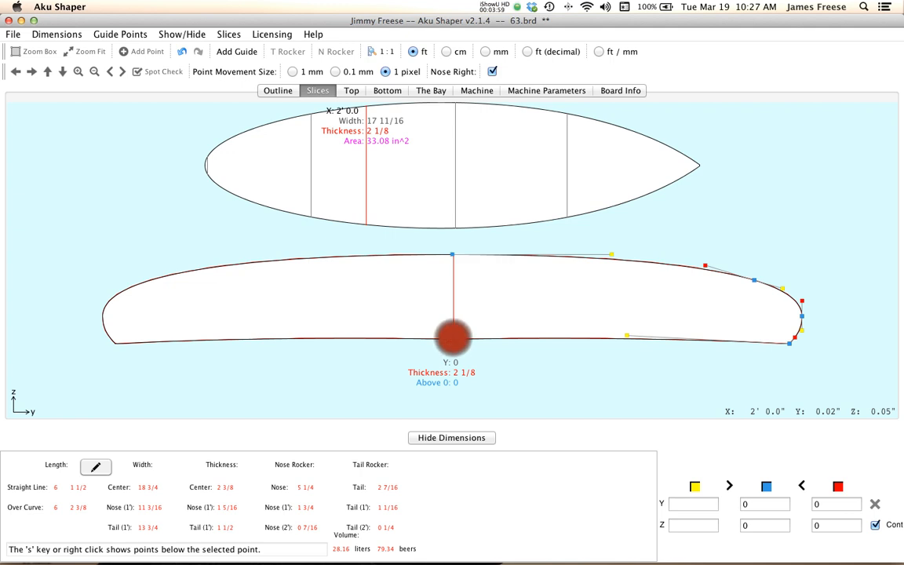
{"action": "left_click", "coordinate": [453, 339]}
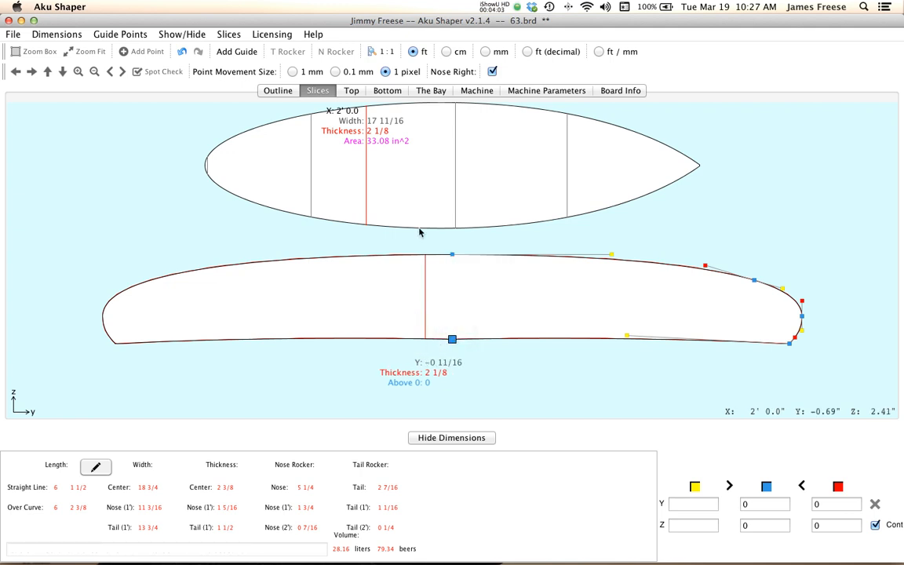
{"action": "left_click", "coordinate": [351, 90]}
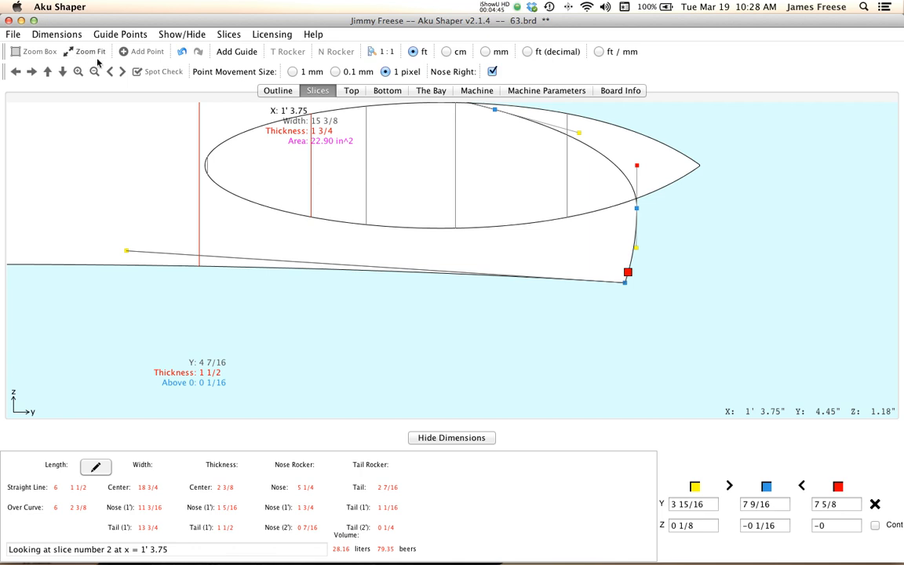
Toggle the control points off and on and fit slice 2's whole cross-section in view
{"action": "left_click", "coordinate": [163, 73]}
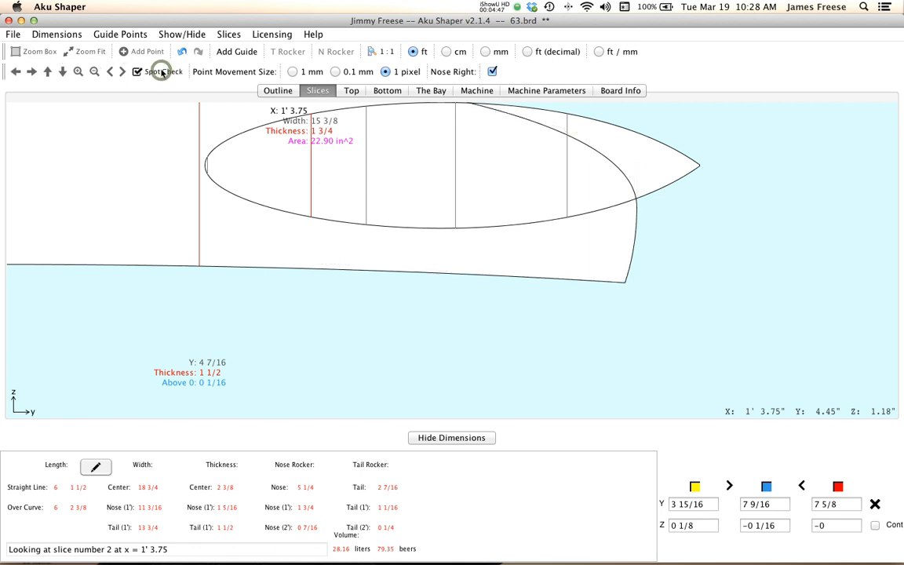
{"action": "left_click", "coordinate": [138, 72]}
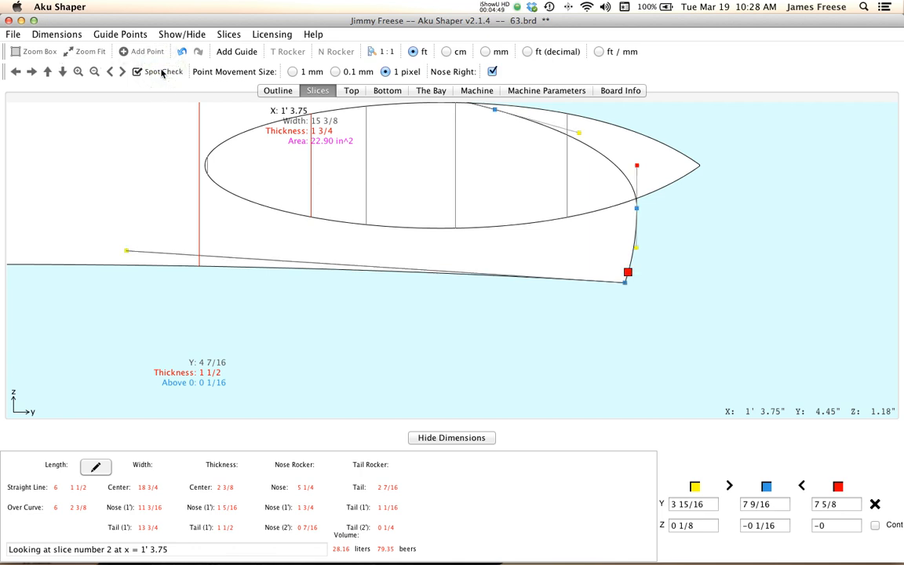
{"action": "left_click", "coordinate": [86, 50]}
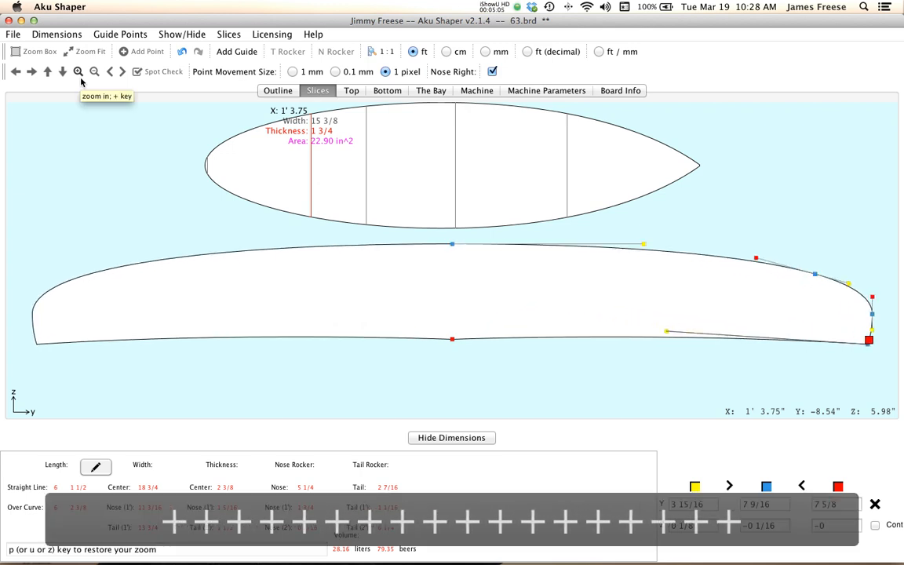
Zoom in on slice 2, then fit the whole cross-section back in view
{"action": "left_click", "coordinate": [78, 72]}
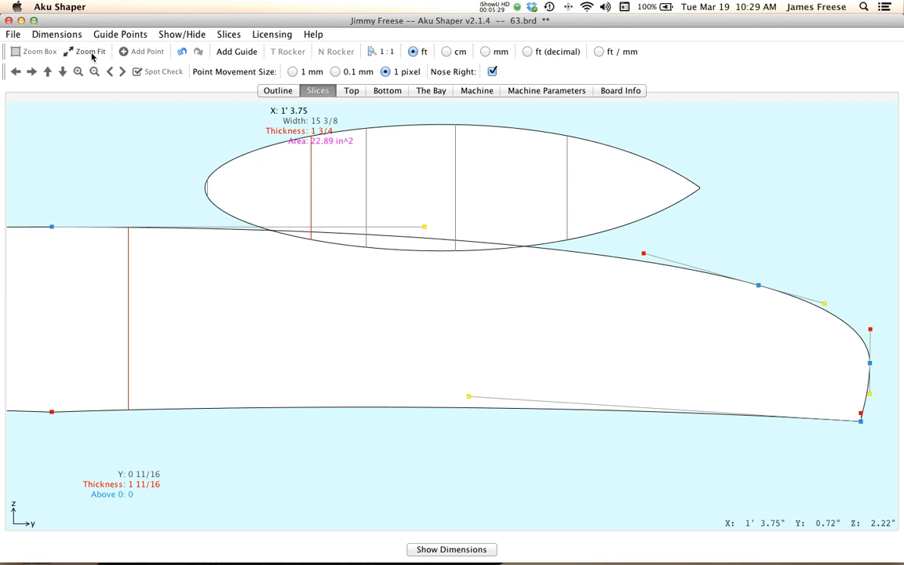
{"action": "left_click", "coordinate": [91, 50]}
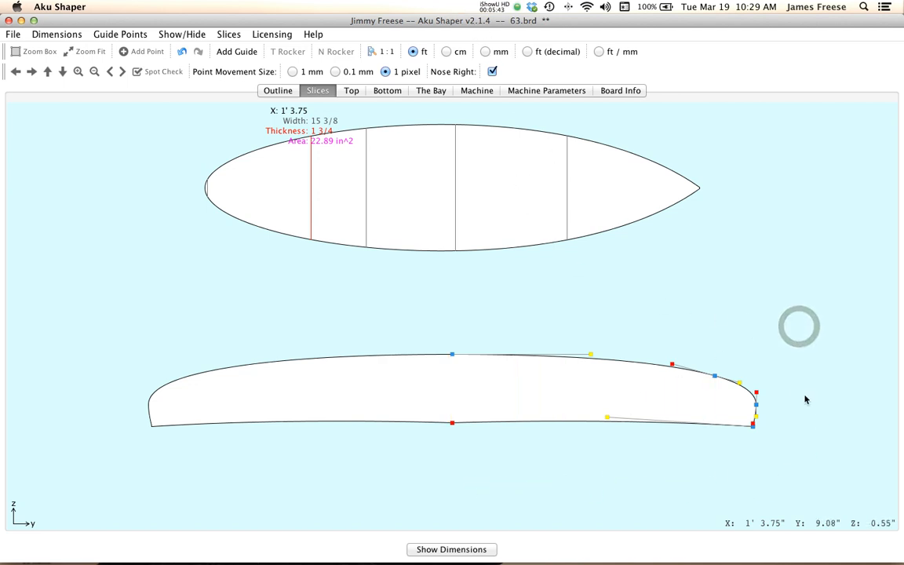
{"action": "mouse_move", "coordinate": [734, 415]}
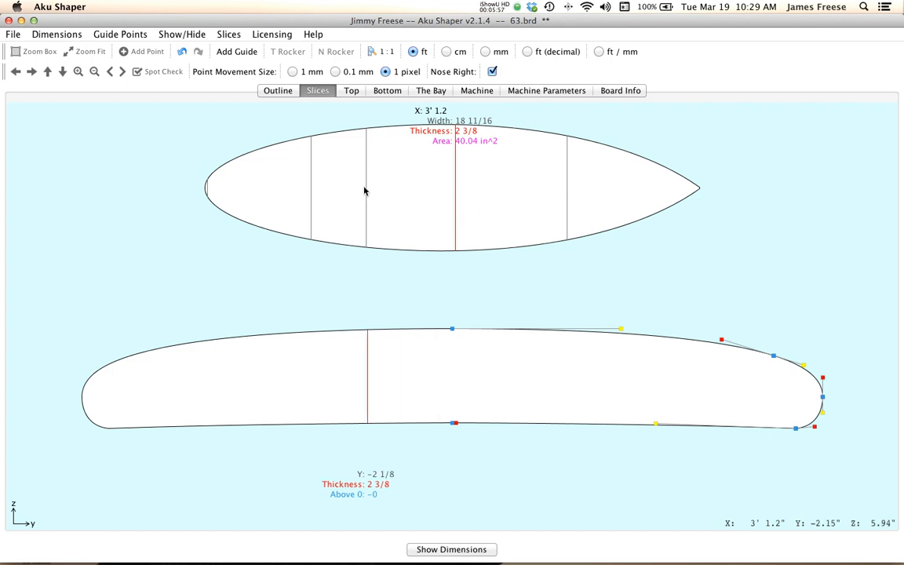
Show the Slices menu commands for the 2 ft slice
{"action": "left_click", "coordinate": [229, 34]}
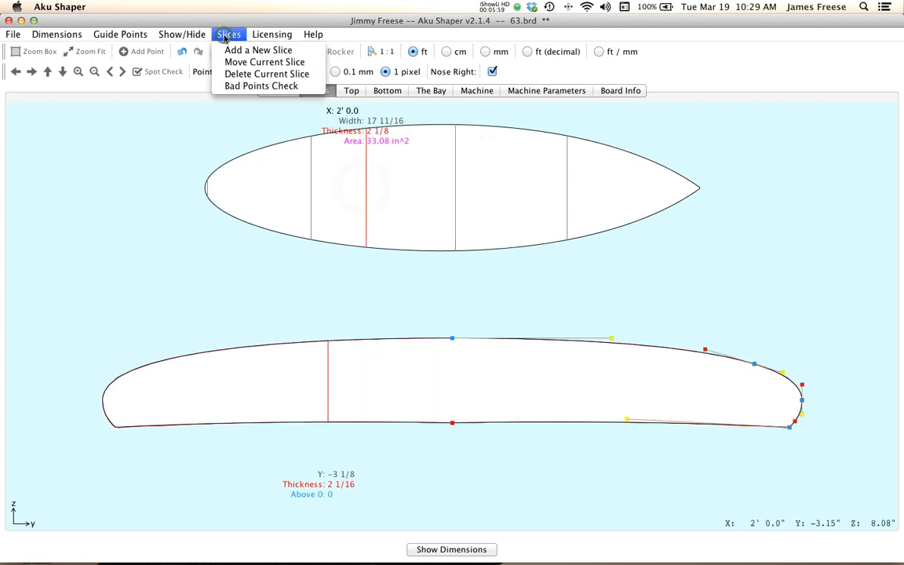